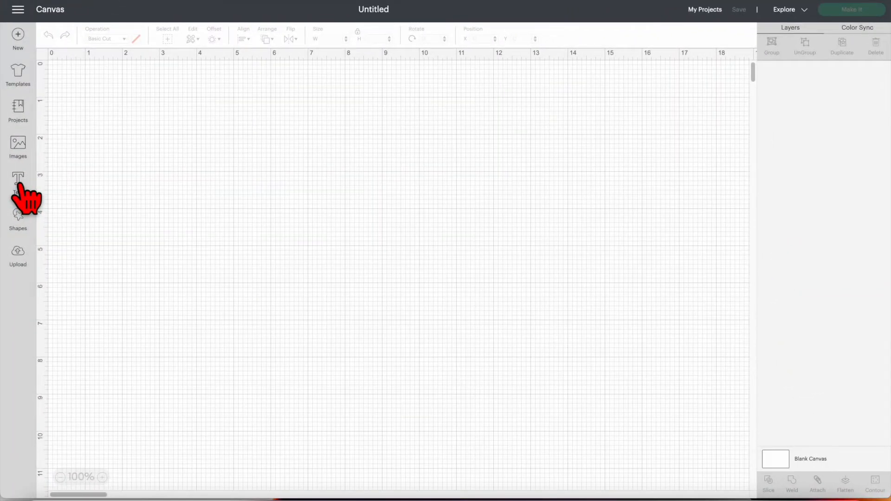
# - Add a new text box and set its font to Elizabeth
pyautogui.click(17, 180)
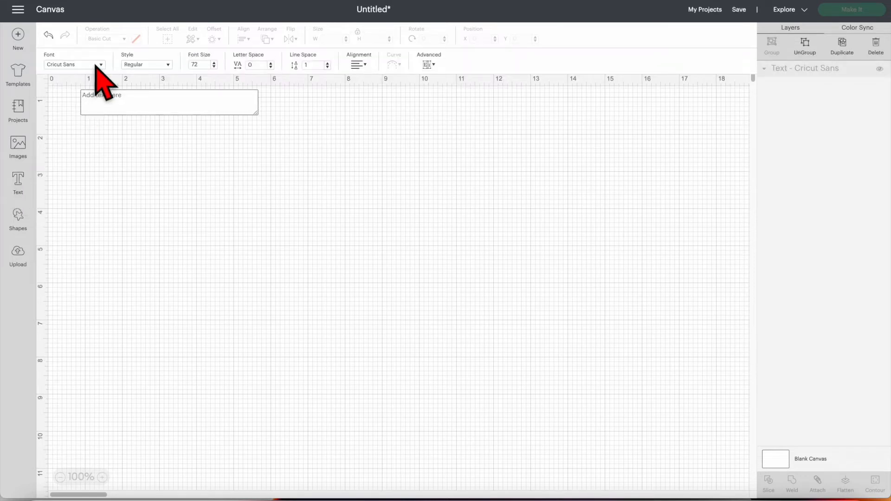
pyautogui.click(74, 63)
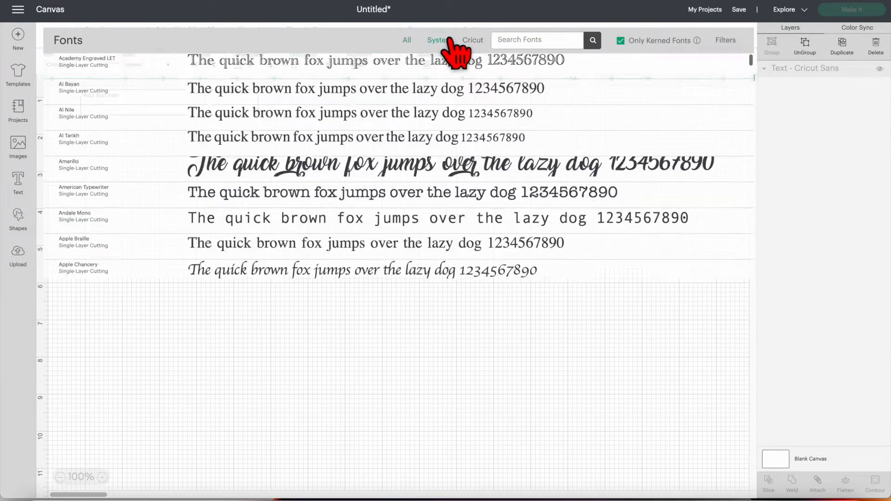
pyautogui.click(407, 40)
pyautogui.write('e')
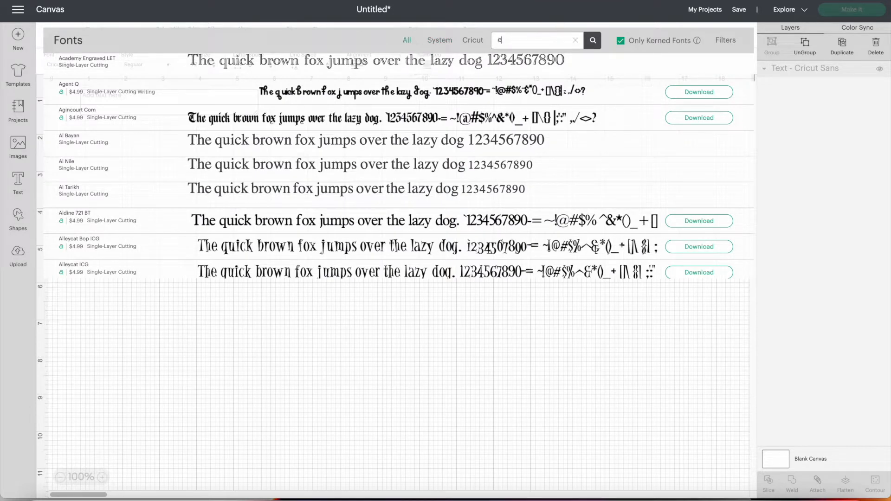
pyautogui.write('lizab')
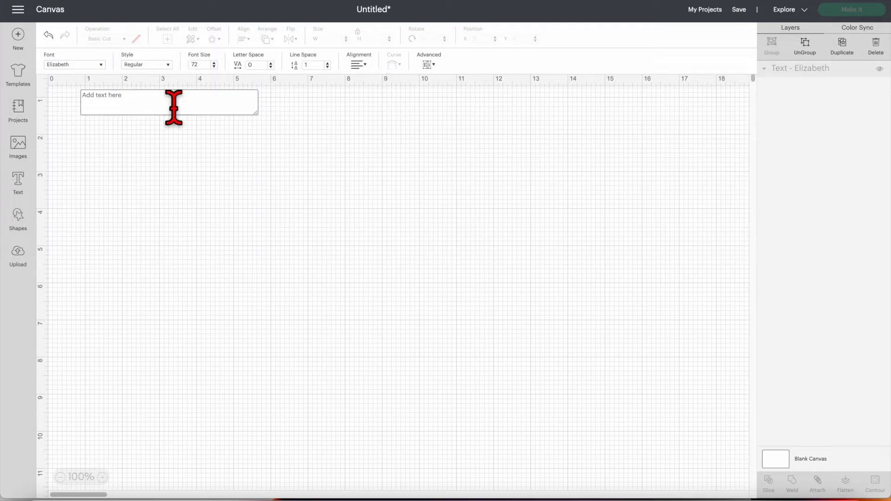
# - Type a capital 'S' into the Elizabeth text box
pyautogui.write('S')
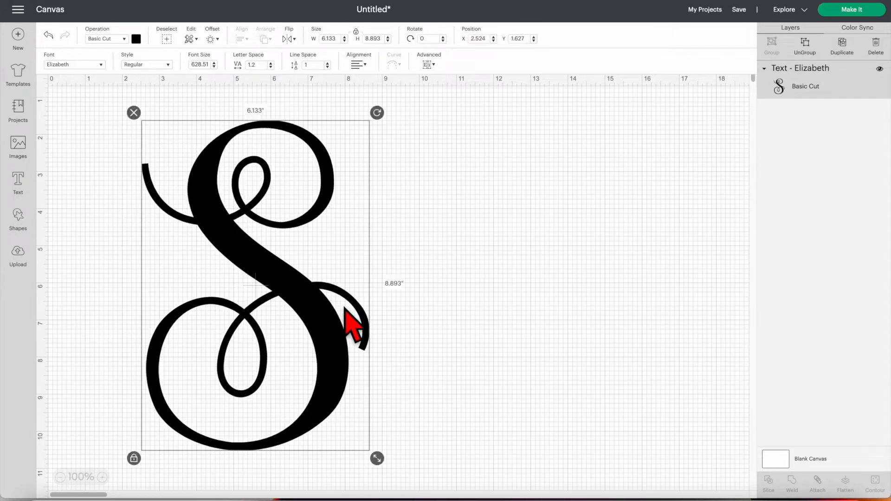
pyautogui.moveTo(375, 338)
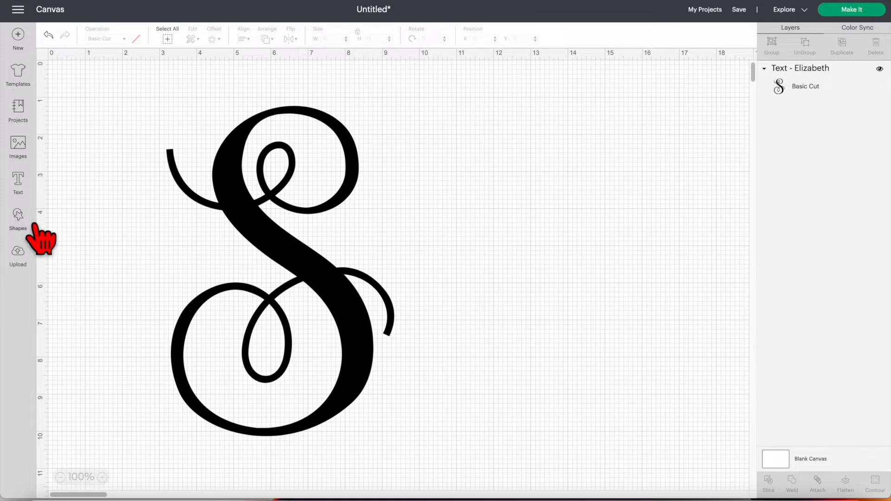
pyautogui.moveTo(34, 235)
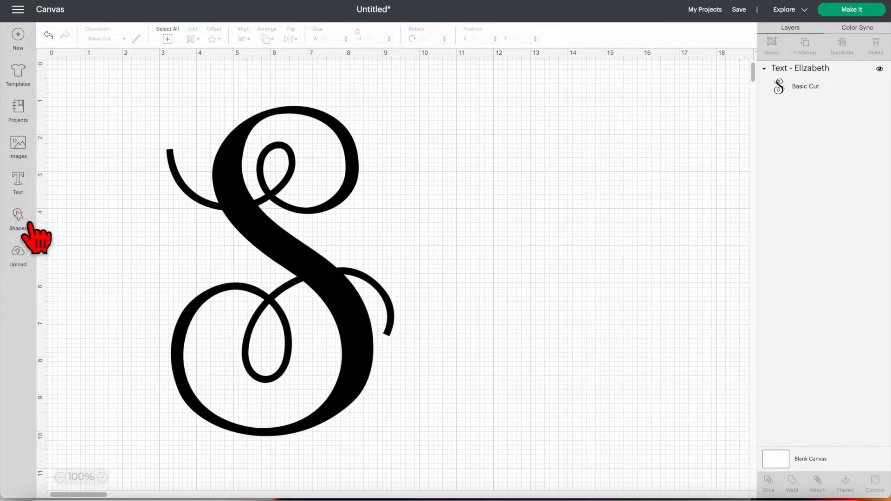
# - Insert a square from the basic Shapes library to make the bars
pyautogui.click(18, 220)
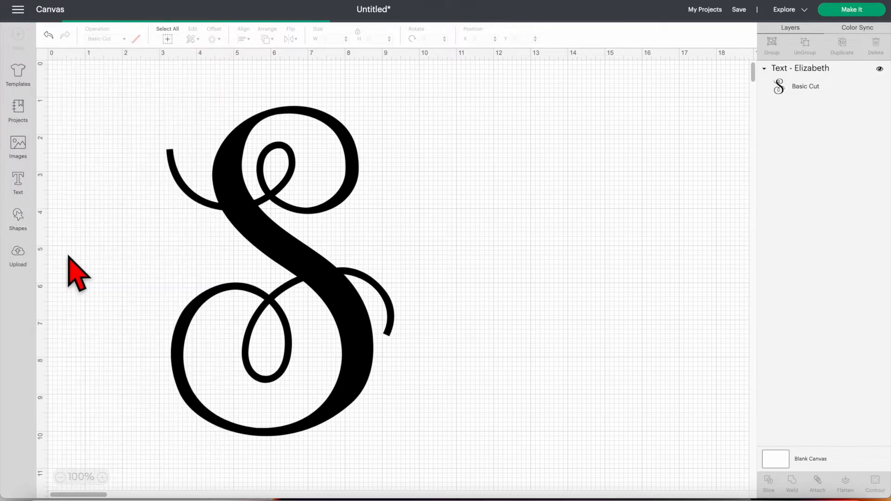
pyautogui.click(18, 218)
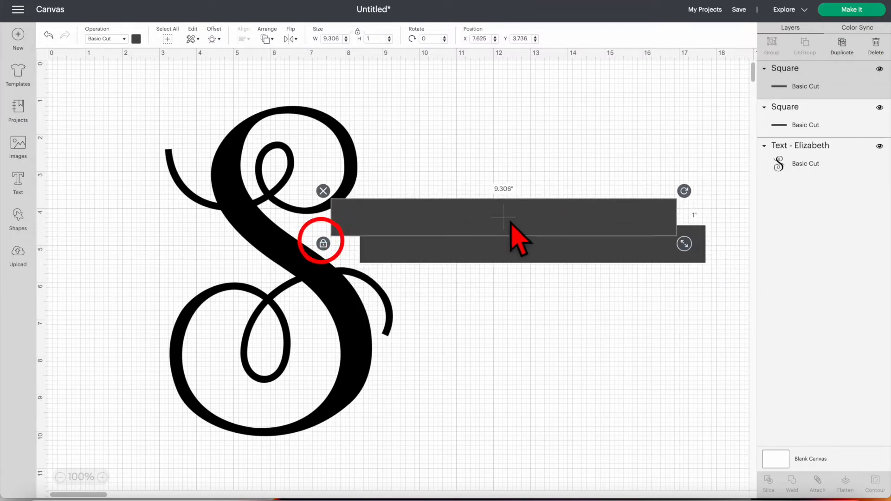
pyautogui.moveTo(435, 247)
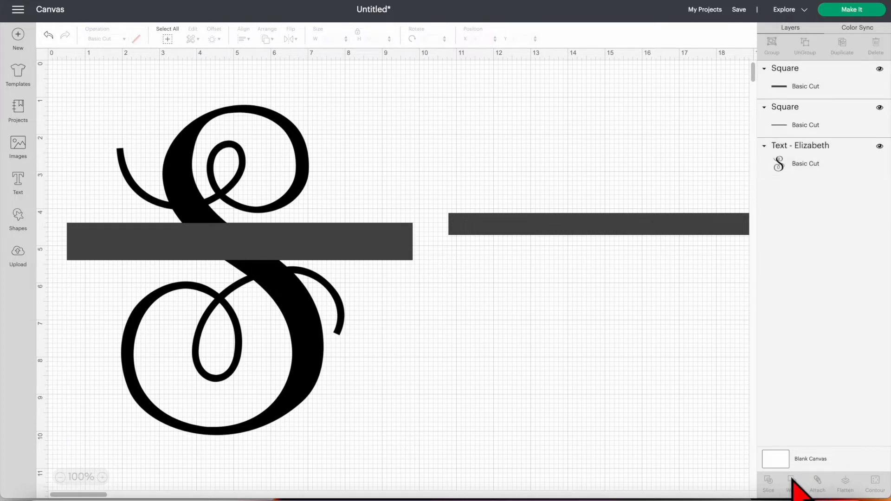
# - Weld one bar onto the S, then slice the result with the other bar
pyautogui.click(792, 483)
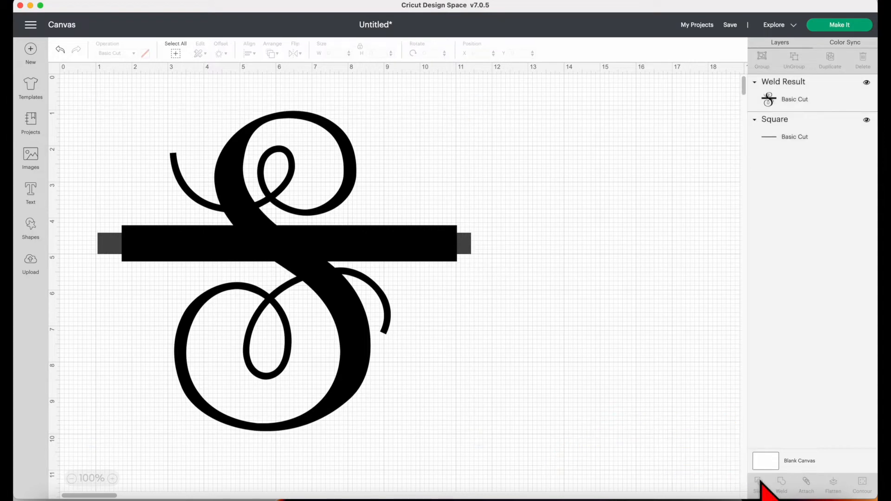
pyautogui.click(758, 487)
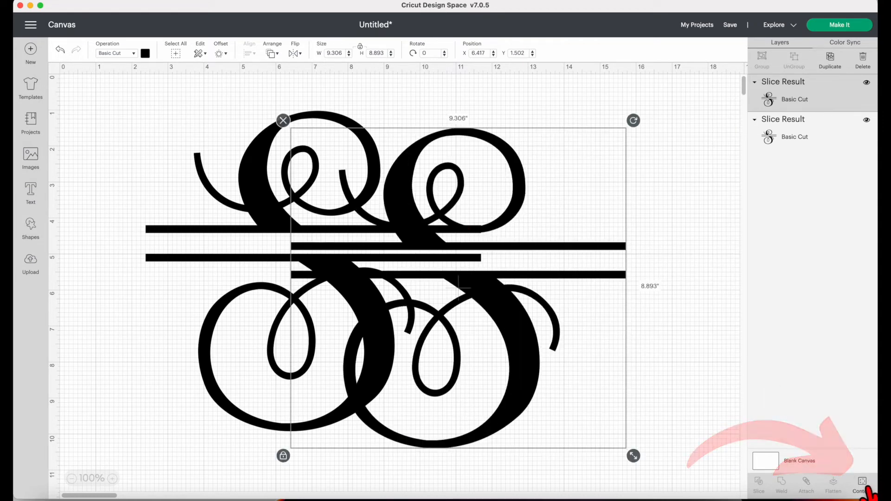
# - Hide two unwanted portions of the sliced shape using Contour
pyautogui.click(862, 486)
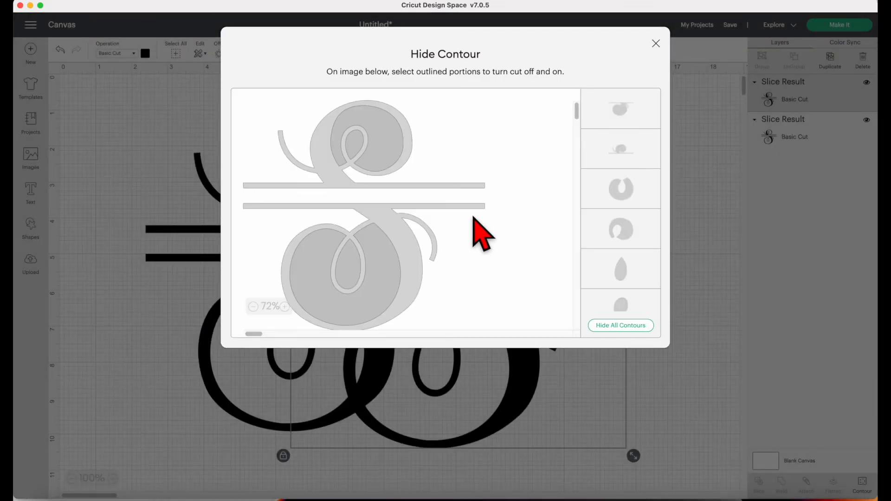
pyautogui.click(364, 137)
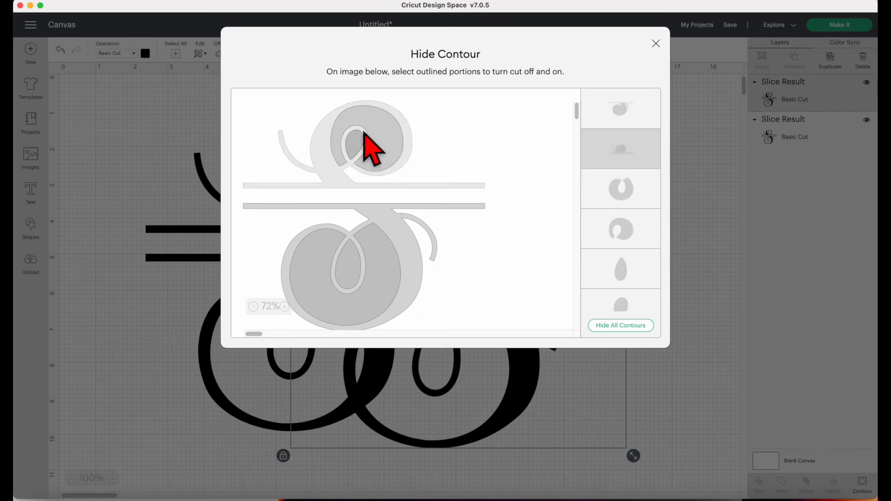
pyautogui.click(369, 142)
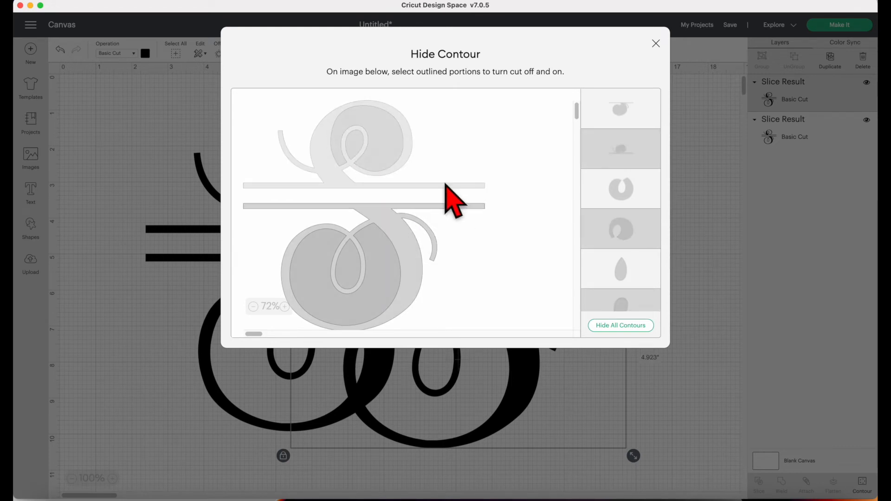
pyautogui.click(656, 43)
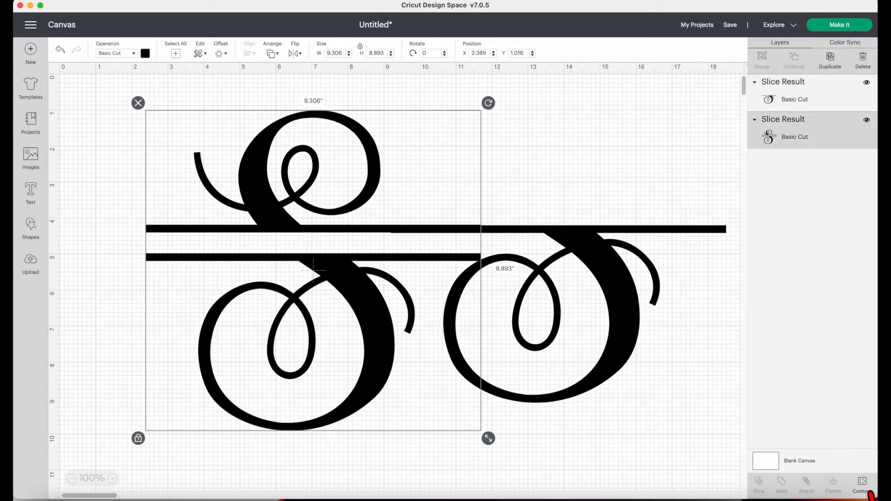
# - Select both halves of the split S and add a new text box for the name
pyautogui.click(862, 487)
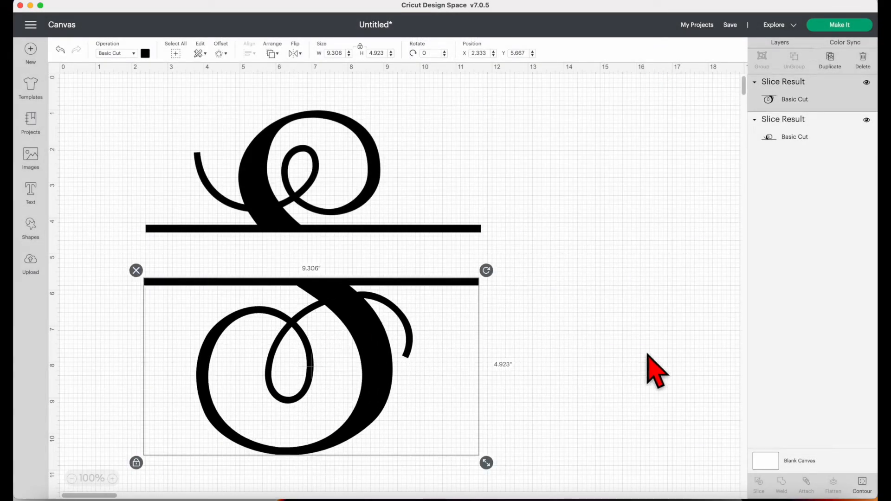
pyautogui.click(248, 53)
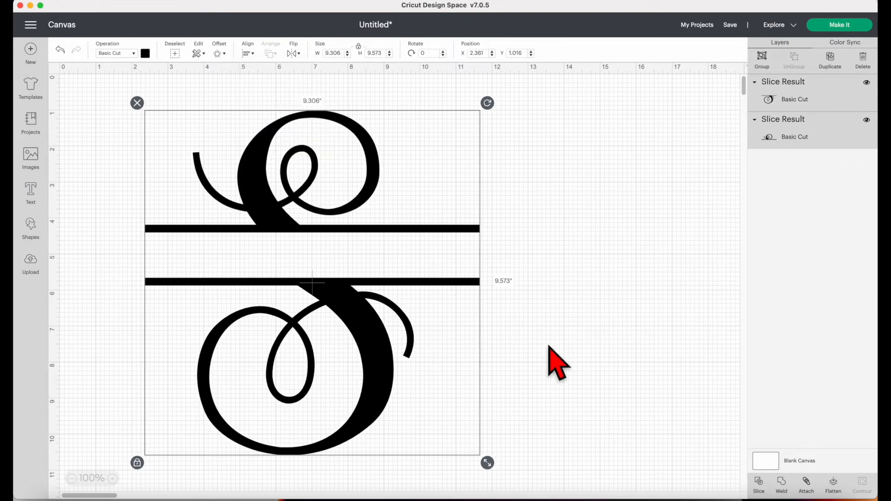
pyautogui.click(30, 193)
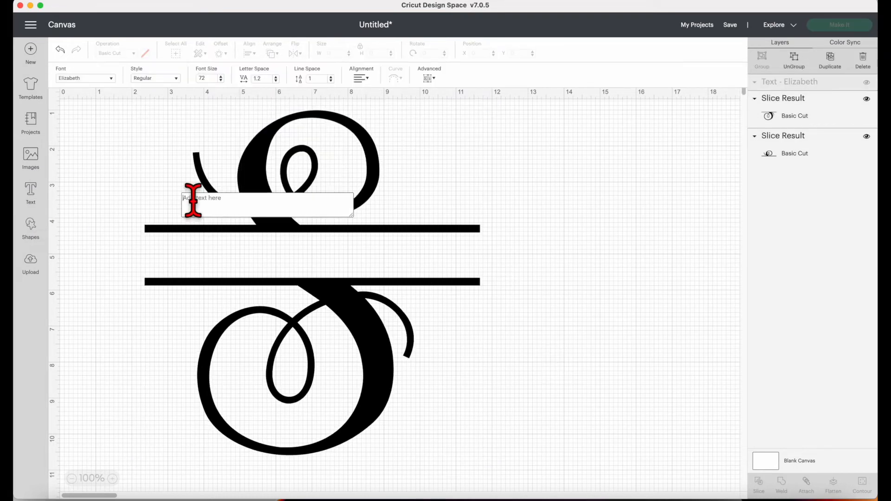
# - Type 'Sharon' and tighten its letter spacing to -0.4
pyautogui.write('Shar')
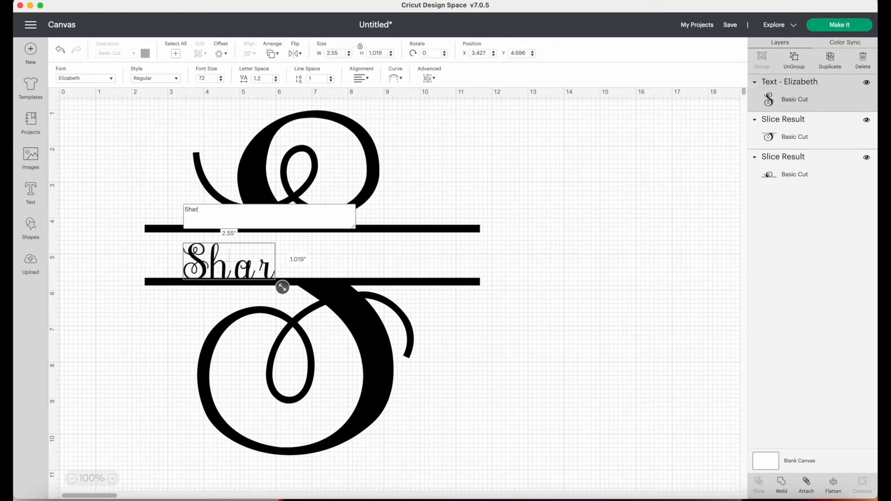
pyautogui.write('on')
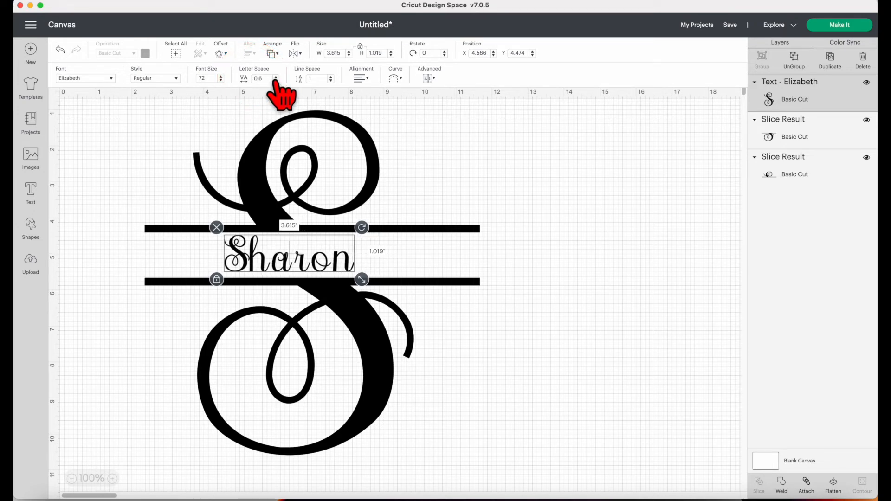
pyautogui.click(277, 81)
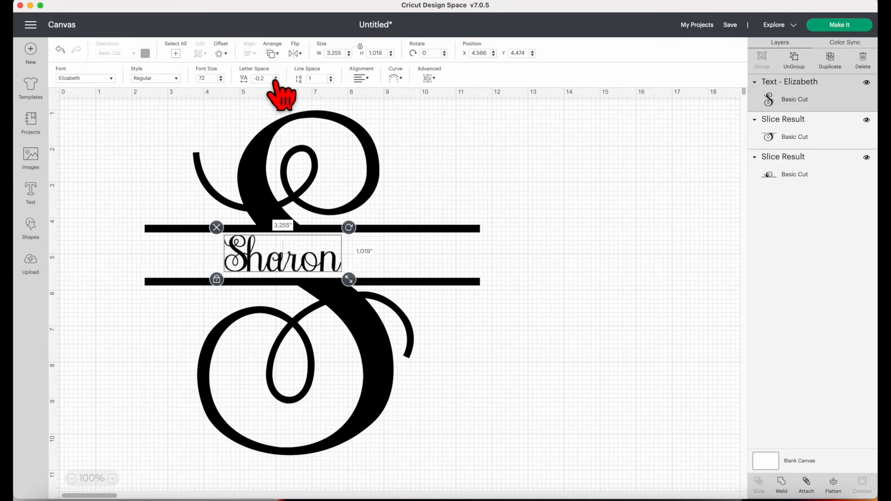
pyautogui.click(276, 81)
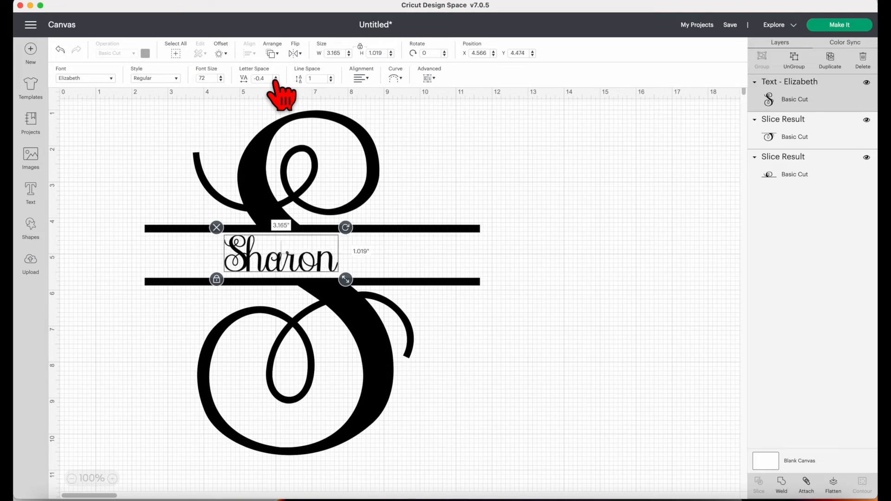
pyautogui.click(373, 275)
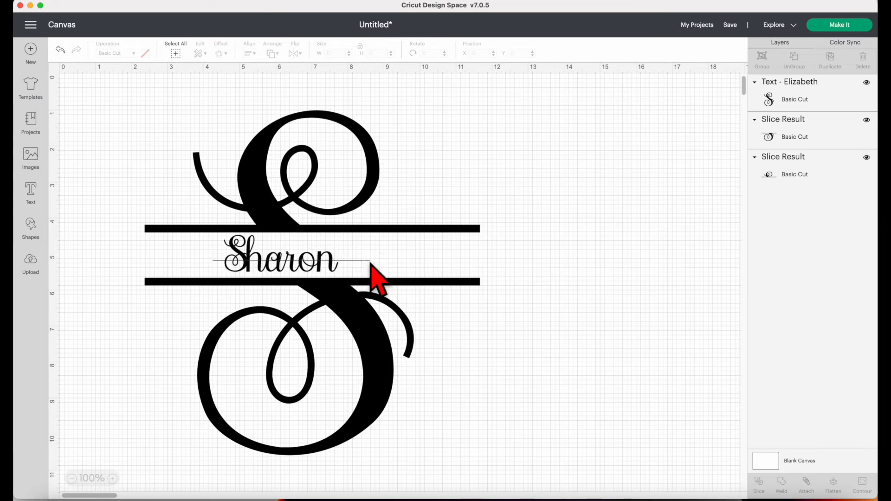
pyautogui.click(278, 261)
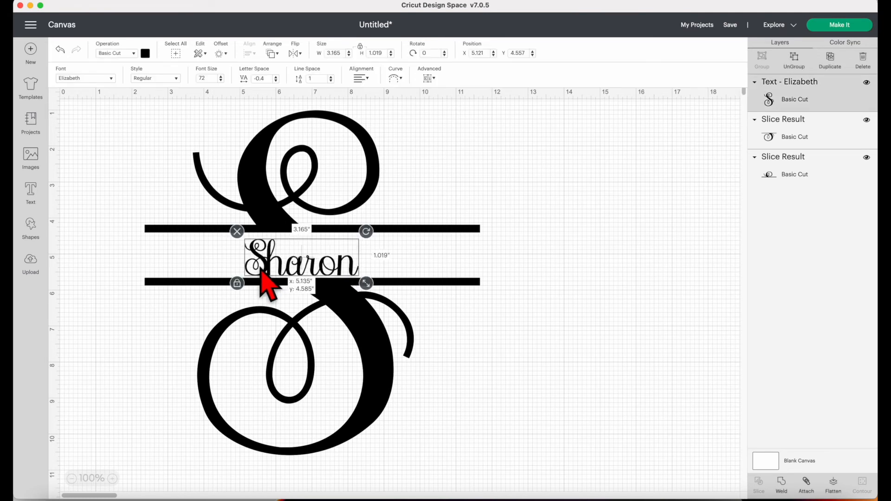
# - Center Sharon between the bars, ungroup it to letters, weld them, and select everything
pyautogui.moveTo(264, 268); pyautogui.dragTo(338, 261)
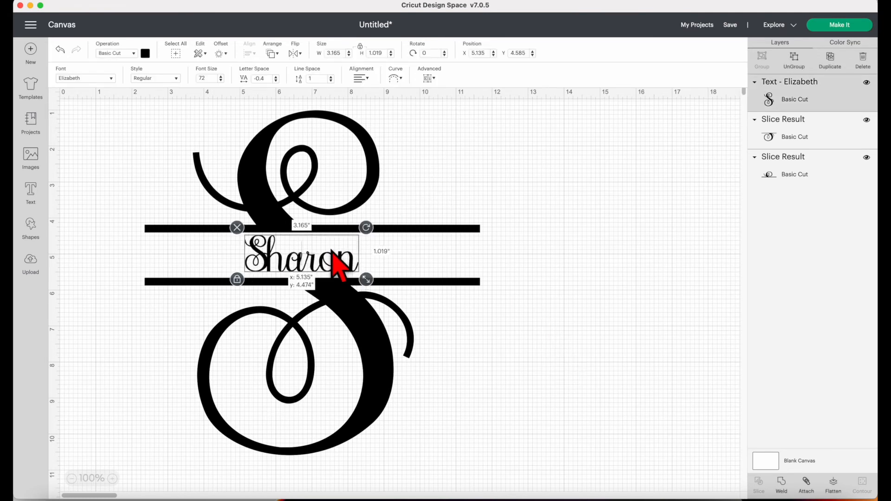
pyautogui.click(428, 78)
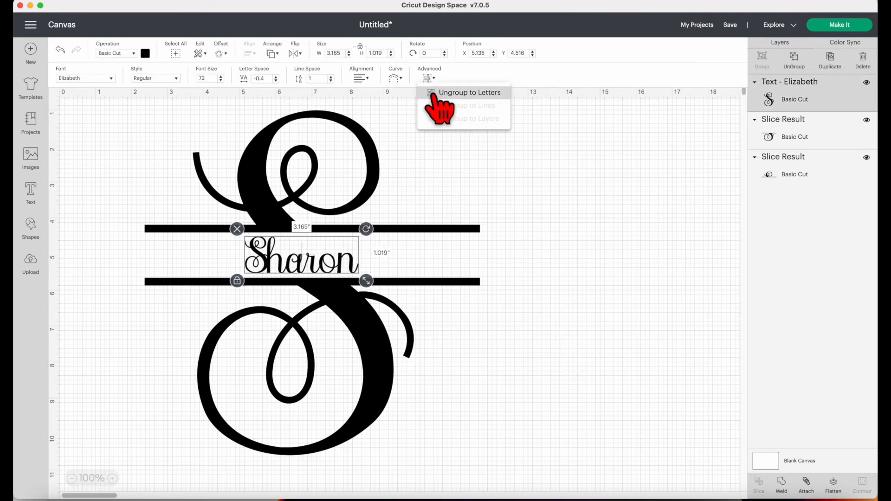
pyautogui.click(469, 92)
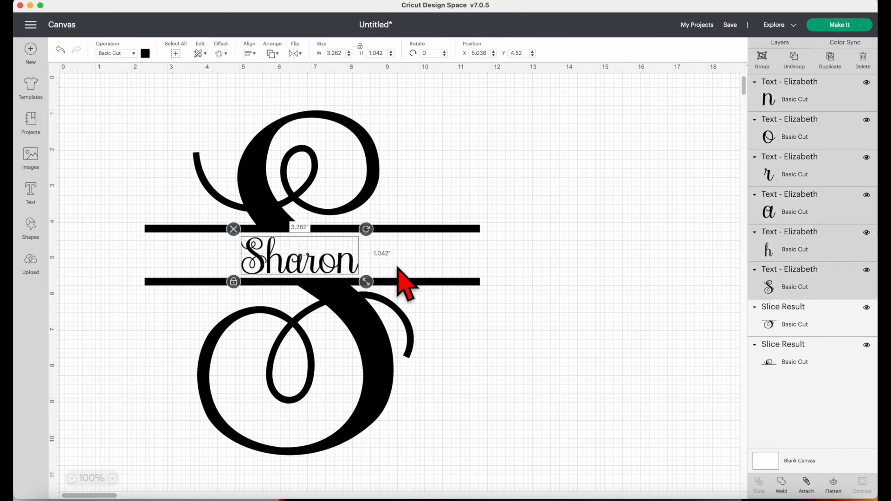
pyautogui.click(780, 488)
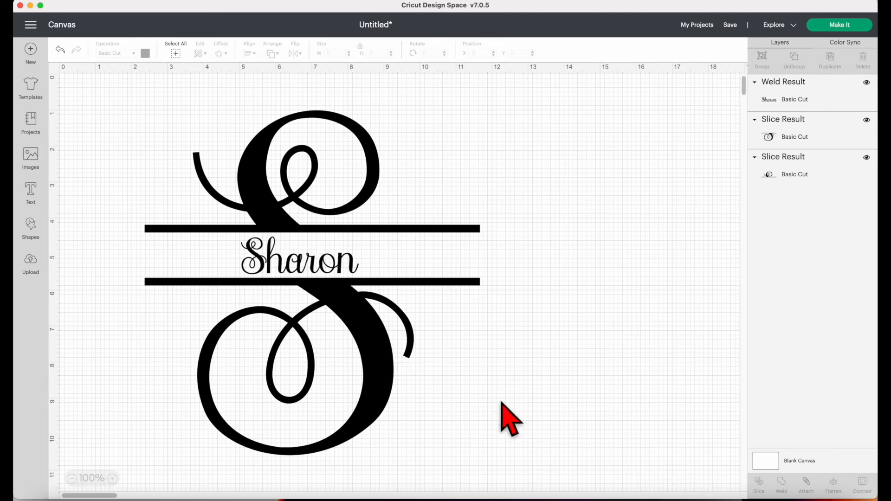
pyautogui.click(249, 52)
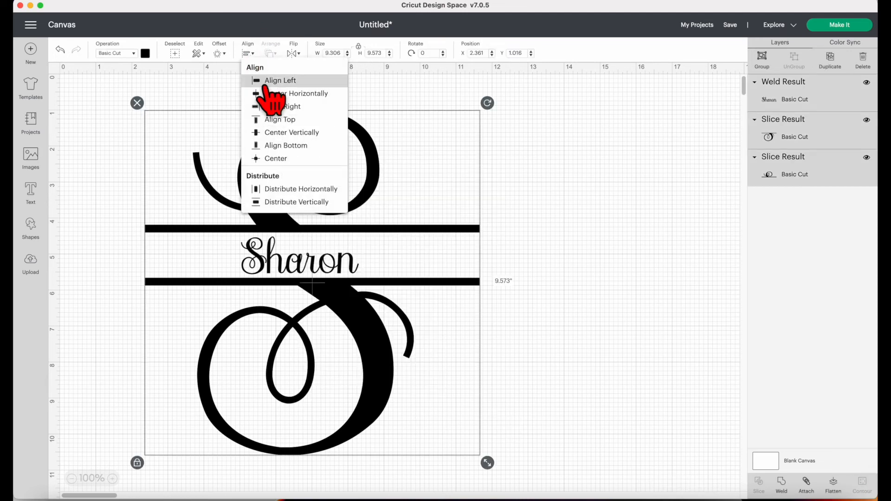